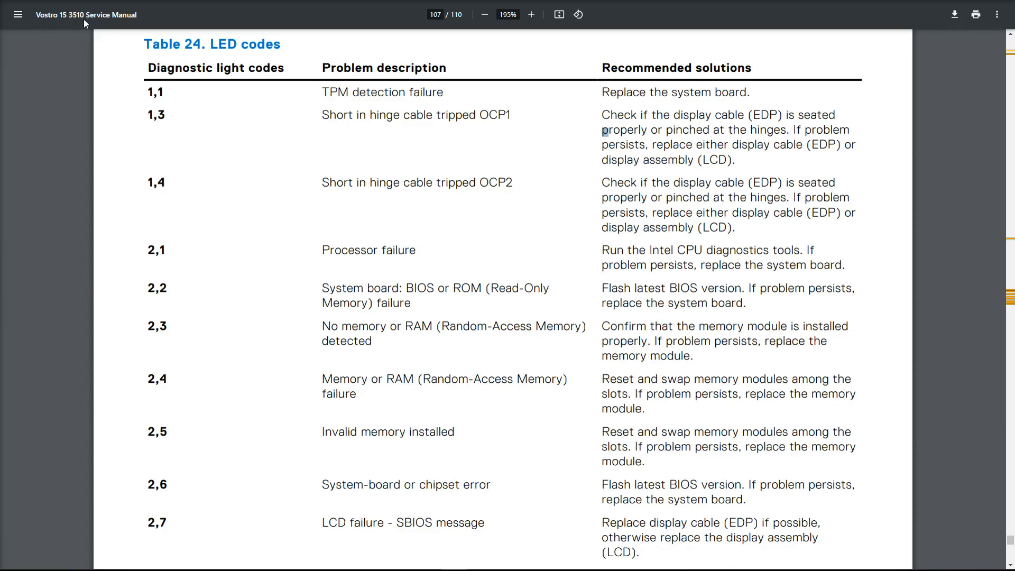
mouse_move(168, 28)
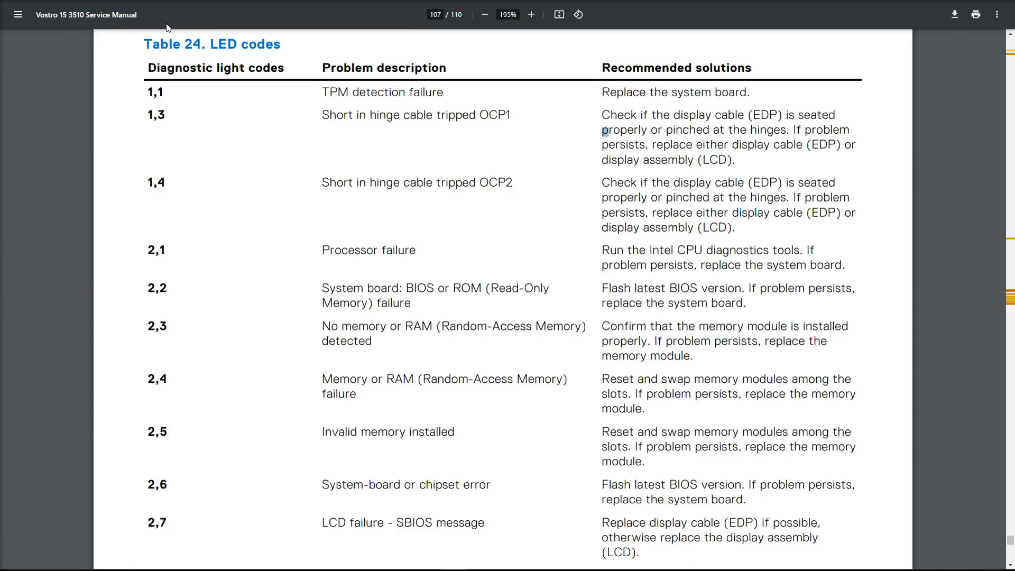
mouse_move(524, 155)
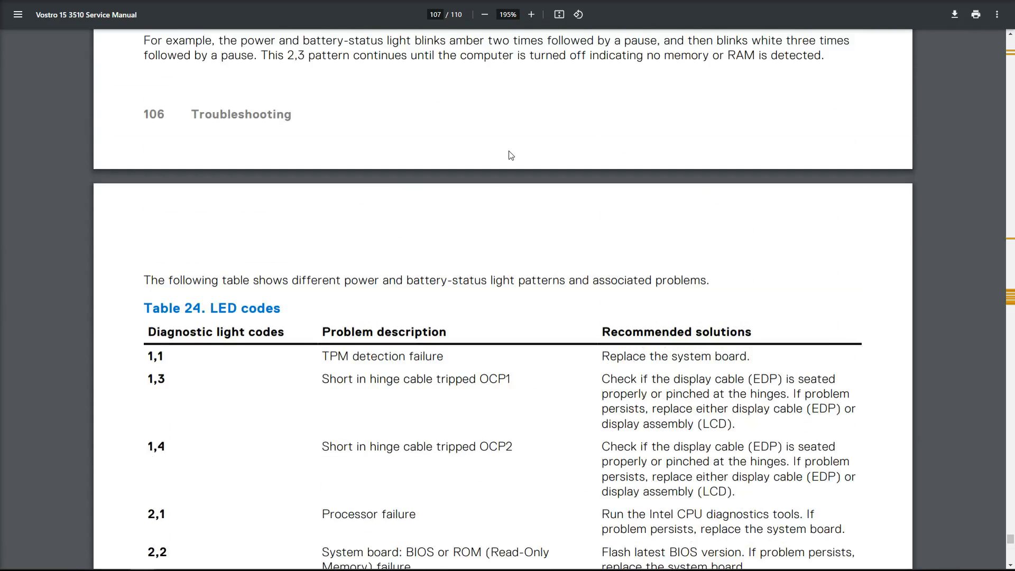
Locate LED code 2,7 and select the LCD failure - SBIOS message entry and its fix.
scroll(down, 3)
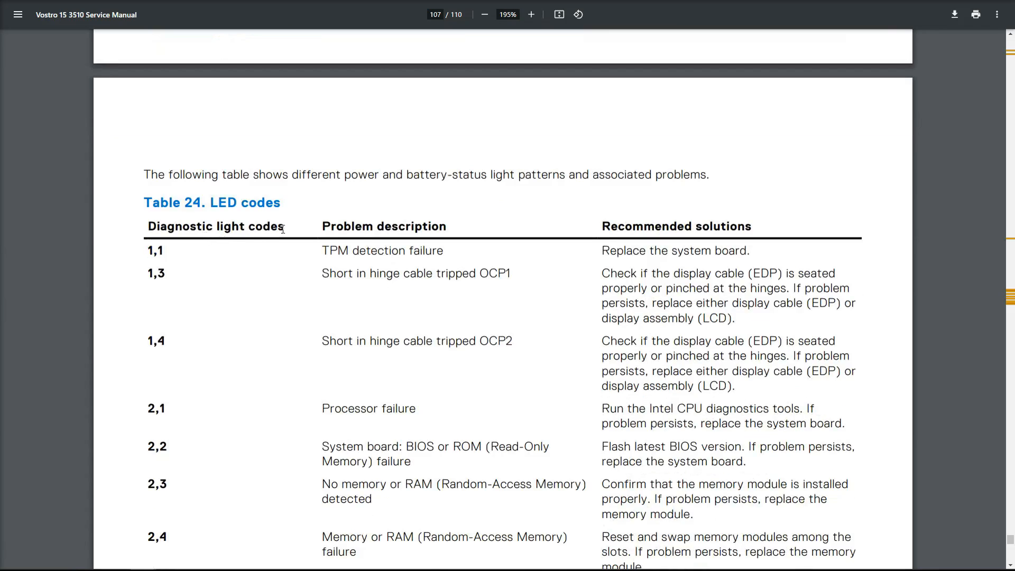
scroll(down, 3)
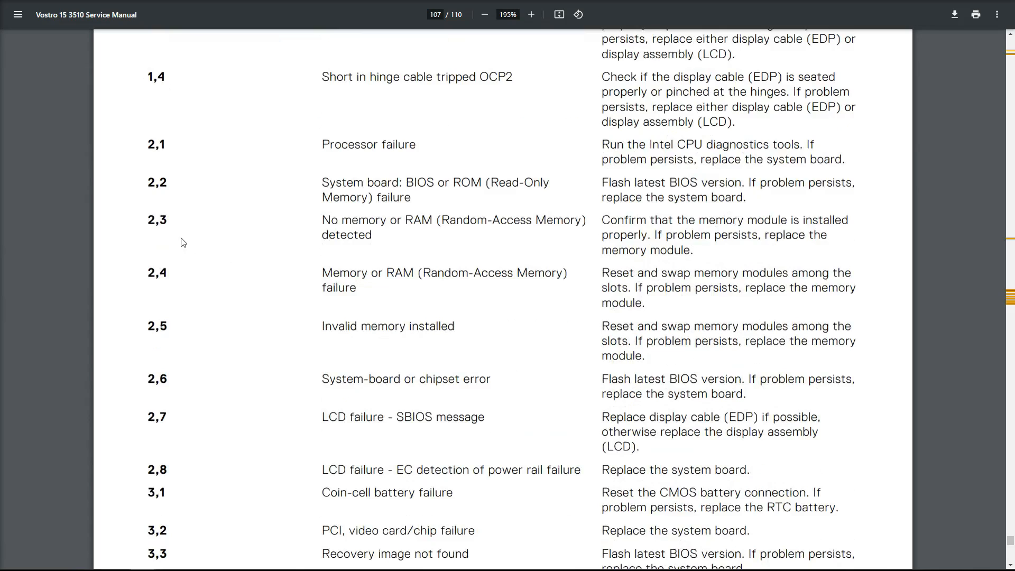
double_click(157, 416)
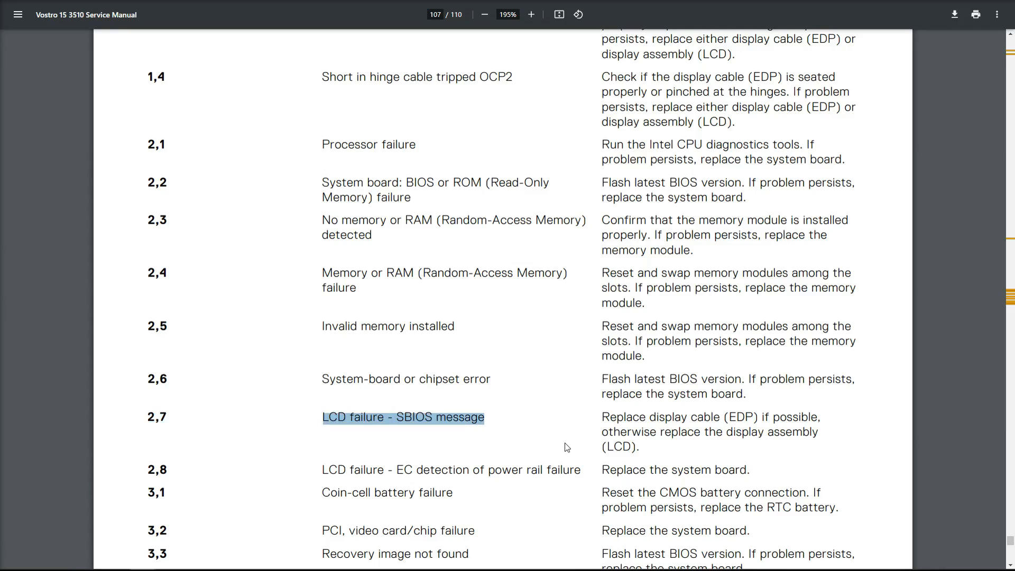
mouse_move(692, 422)
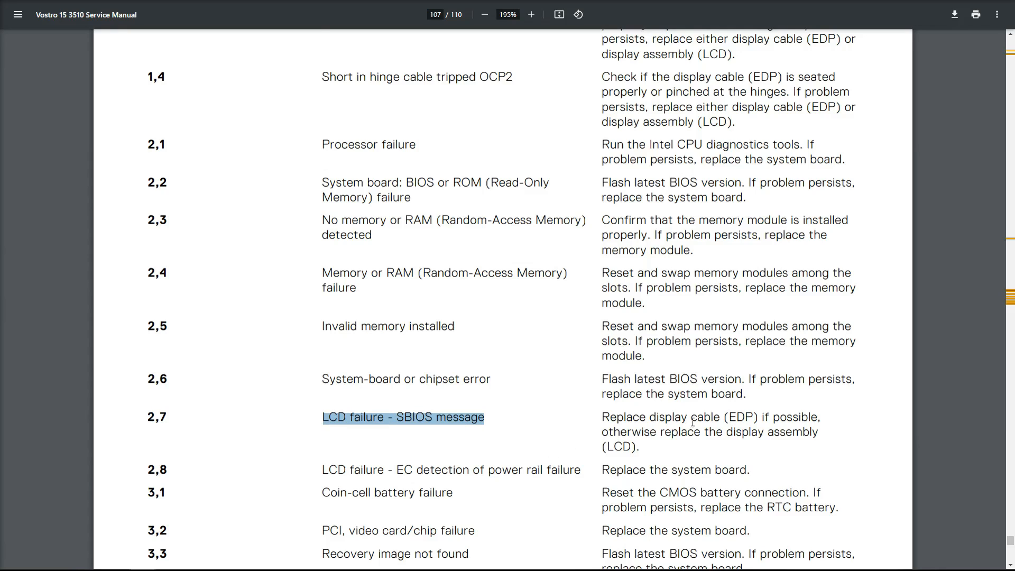
scroll(down, 3)
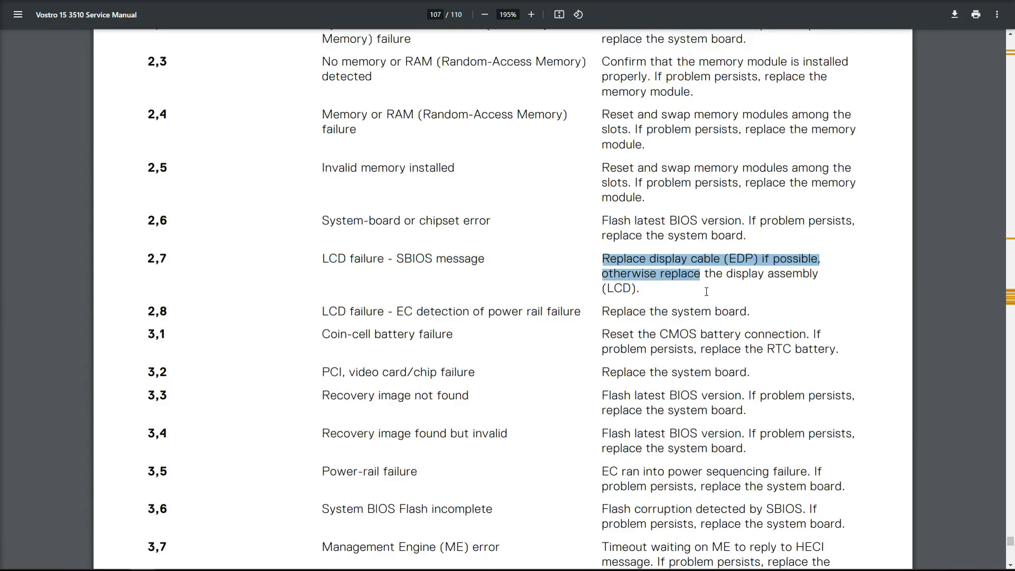
click(705, 292)
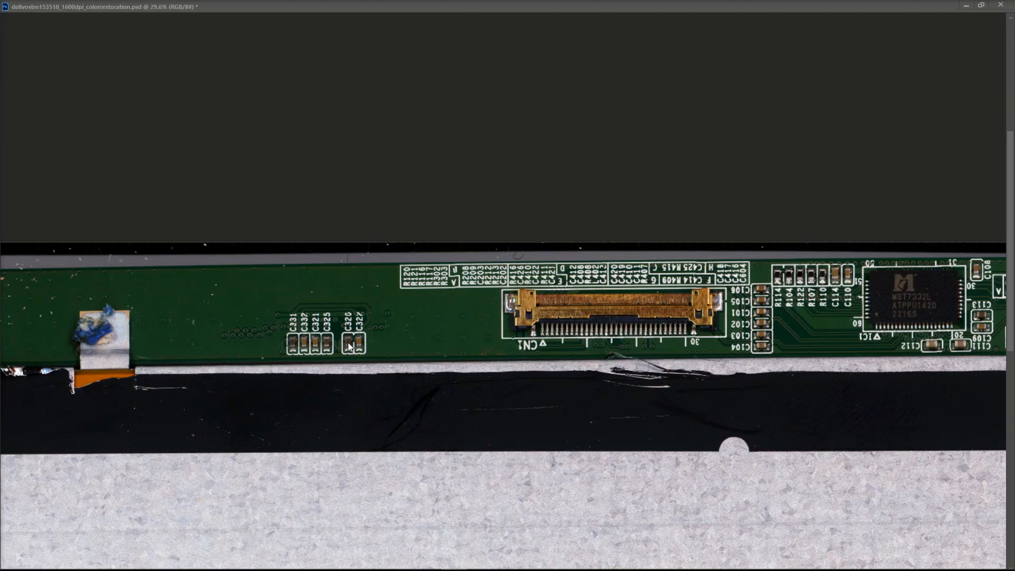
mouse_move(296, 335)
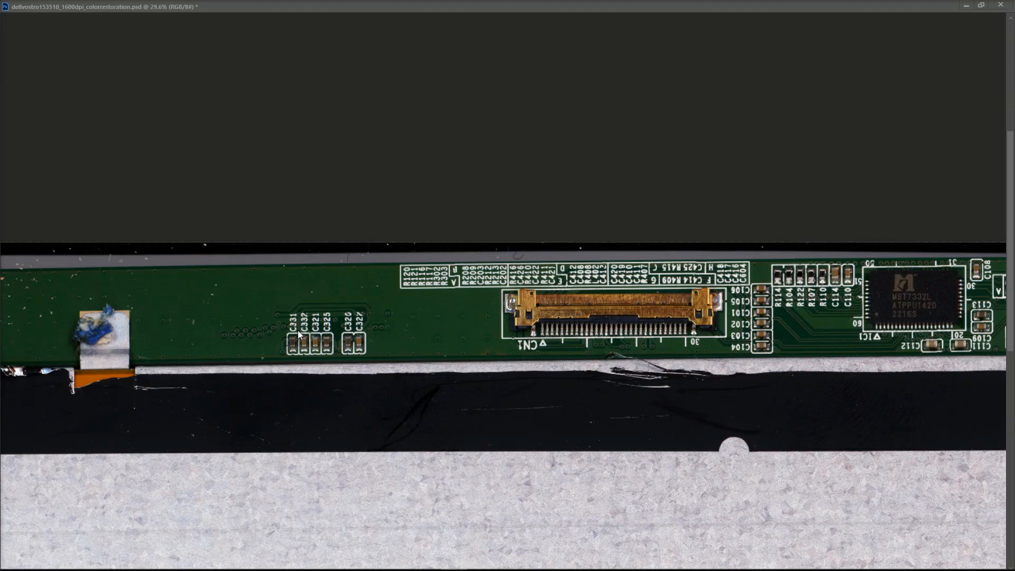
mouse_move(253, 333)
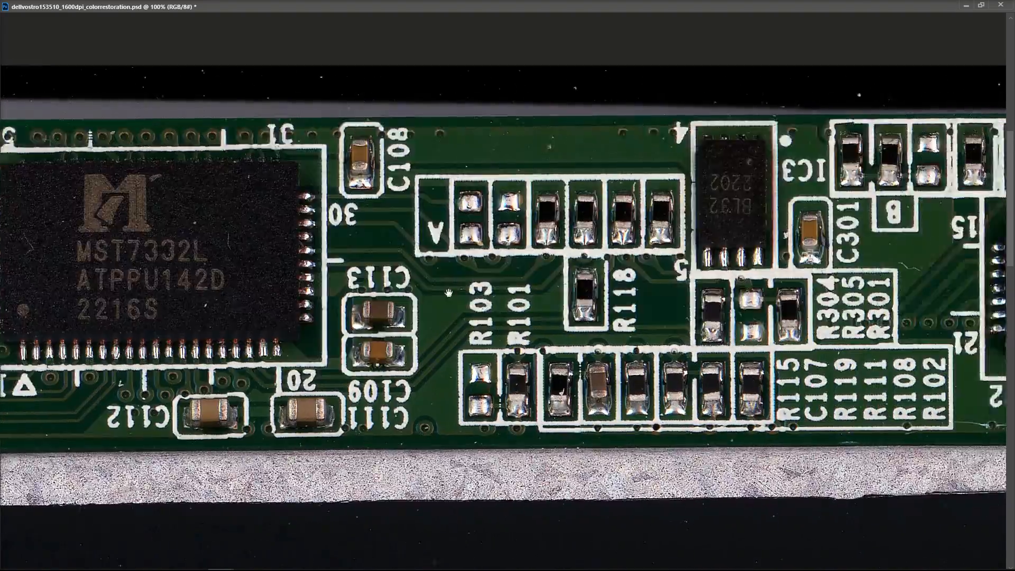
Pan right along the PCB past IC3 and IC2 toward IC4 and L403.
scroll(right, 3)
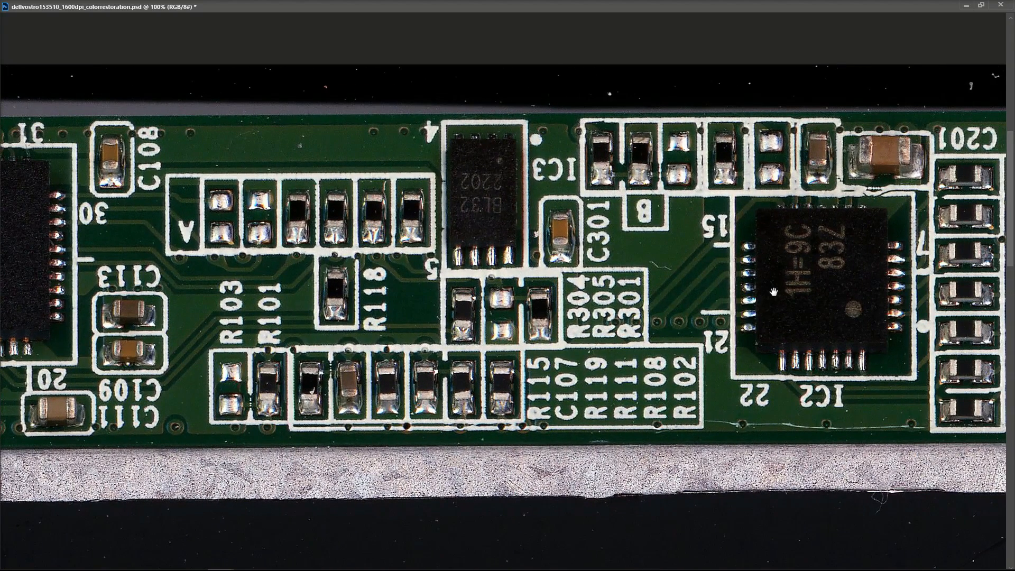
scroll(right, 3)
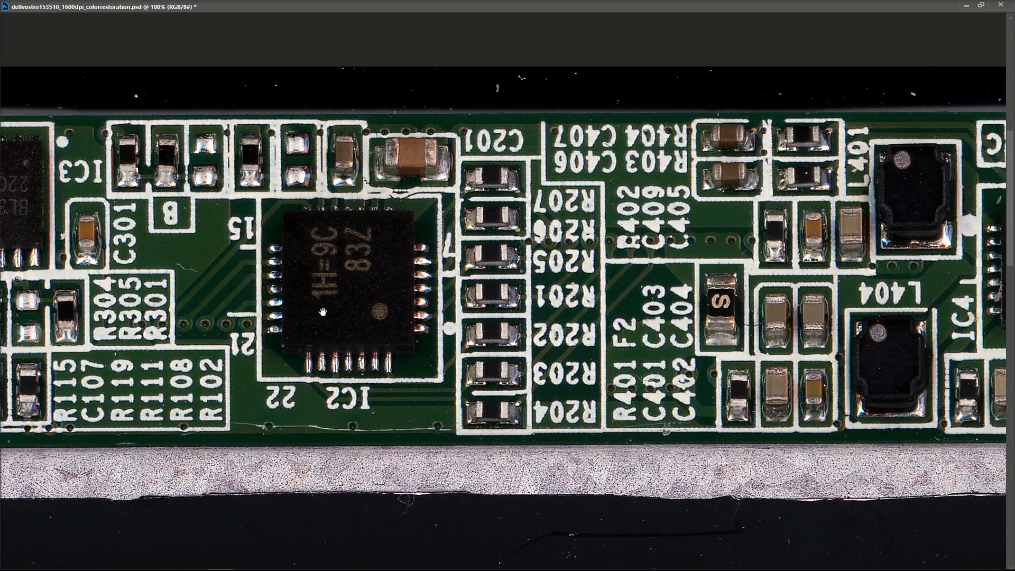
scroll(left, 3)
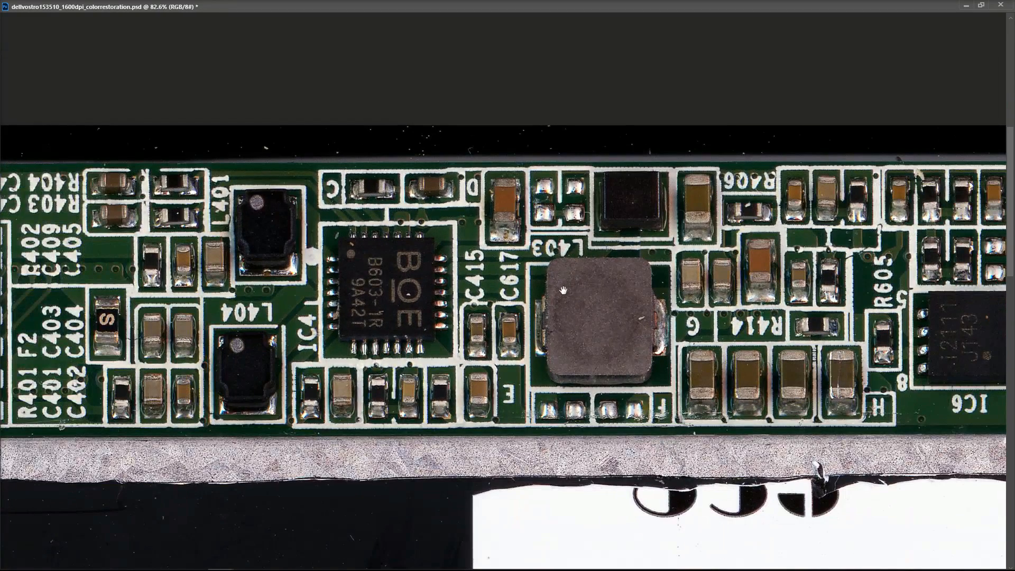
mouse_move(139, 303)
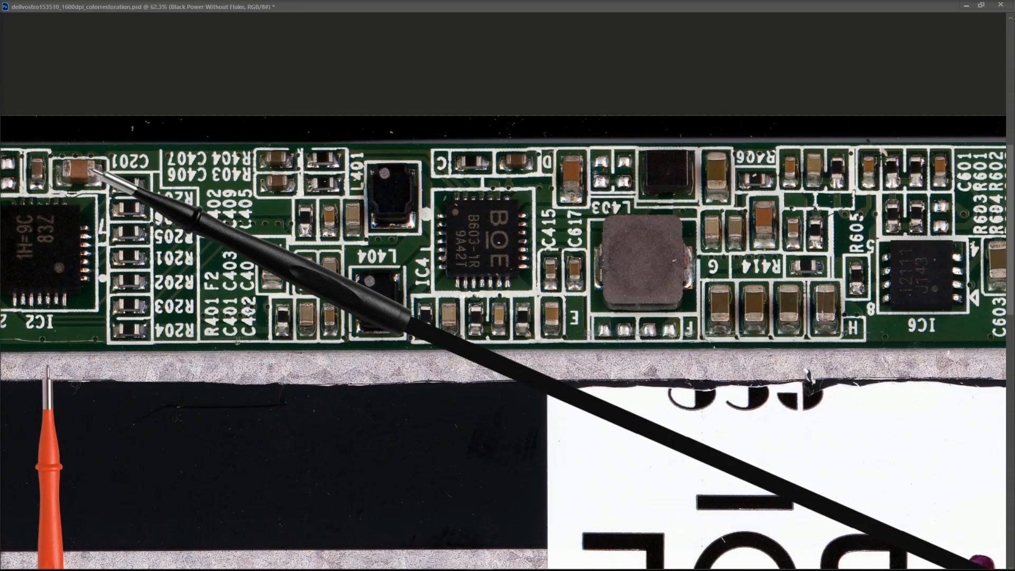
mouse_move(214, 226)
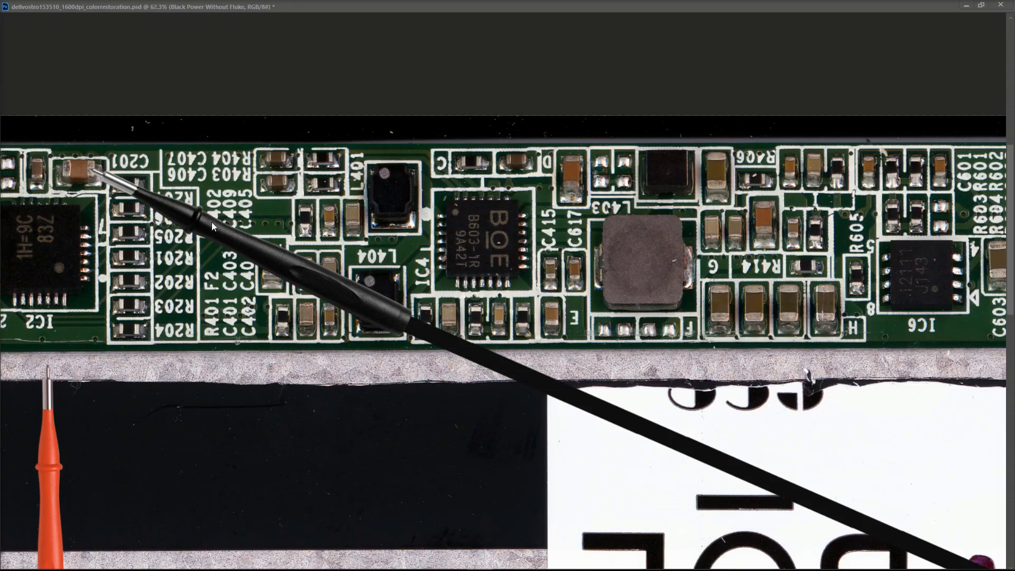
mouse_move(198, 232)
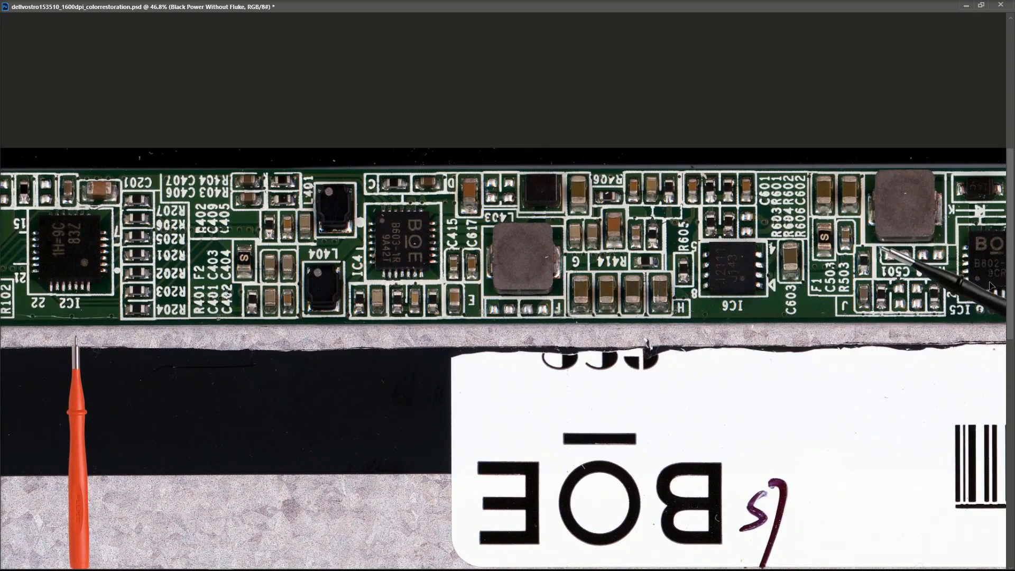
mouse_move(965, 269)
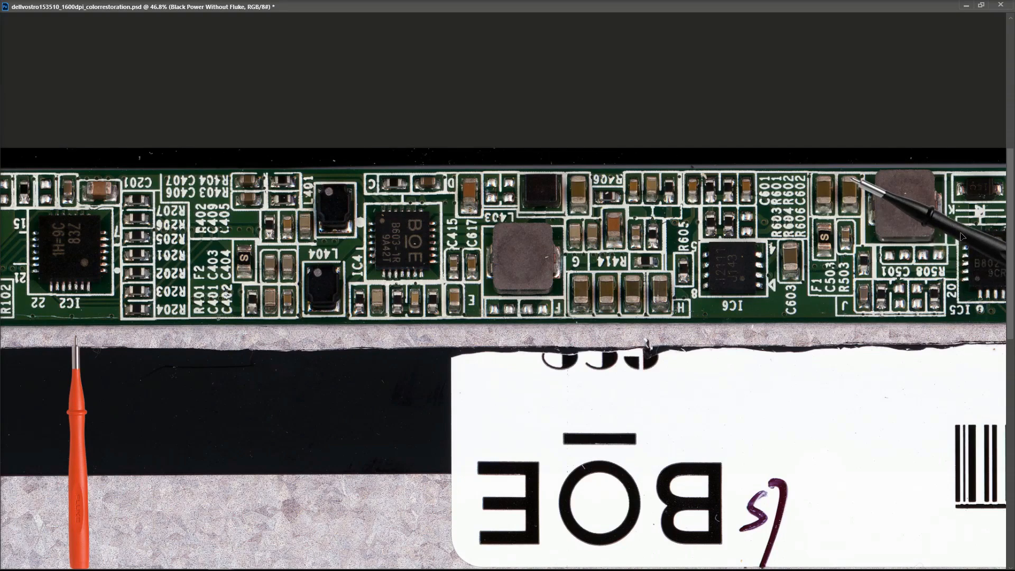
Zoom out to view the whole strip with the probe near IC5.
scroll(down, 3)
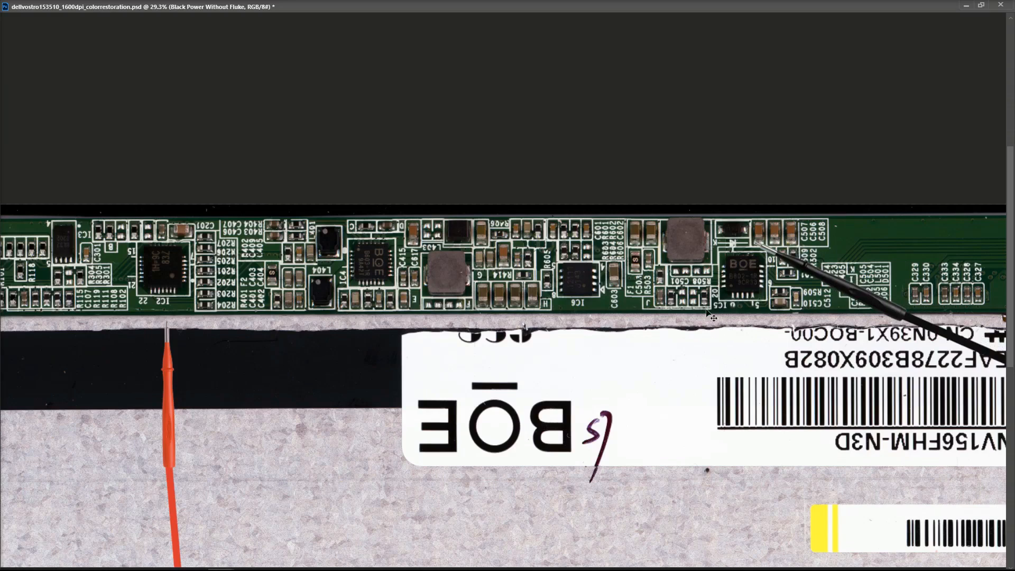
mouse_move(222, 317)
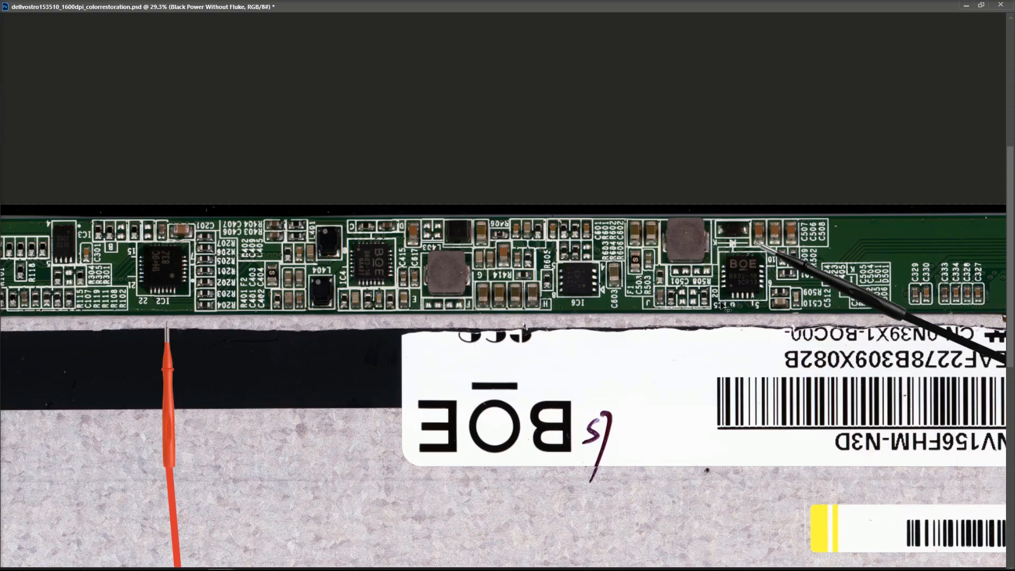
mouse_move(773, 287)
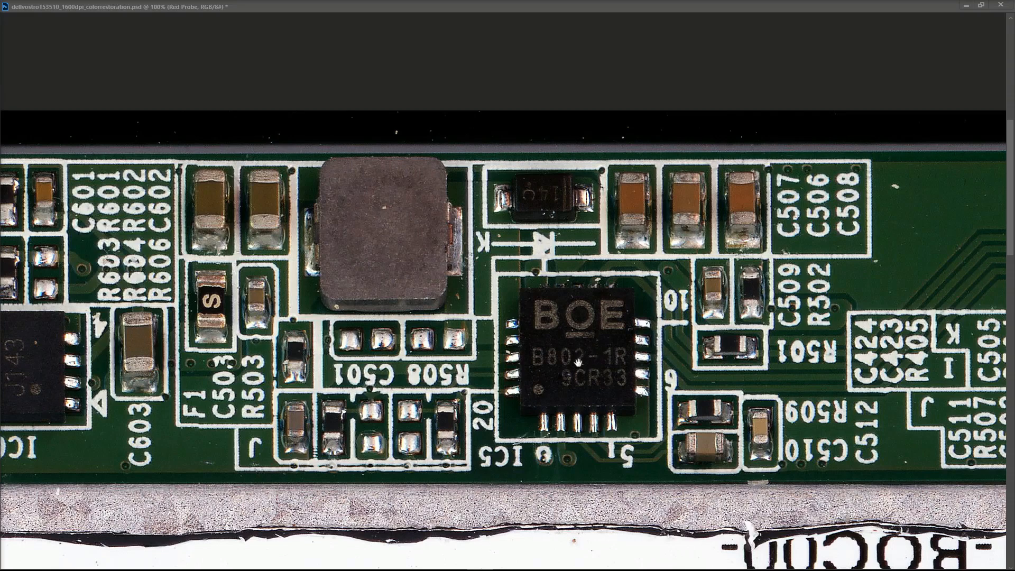
mouse_move(592, 359)
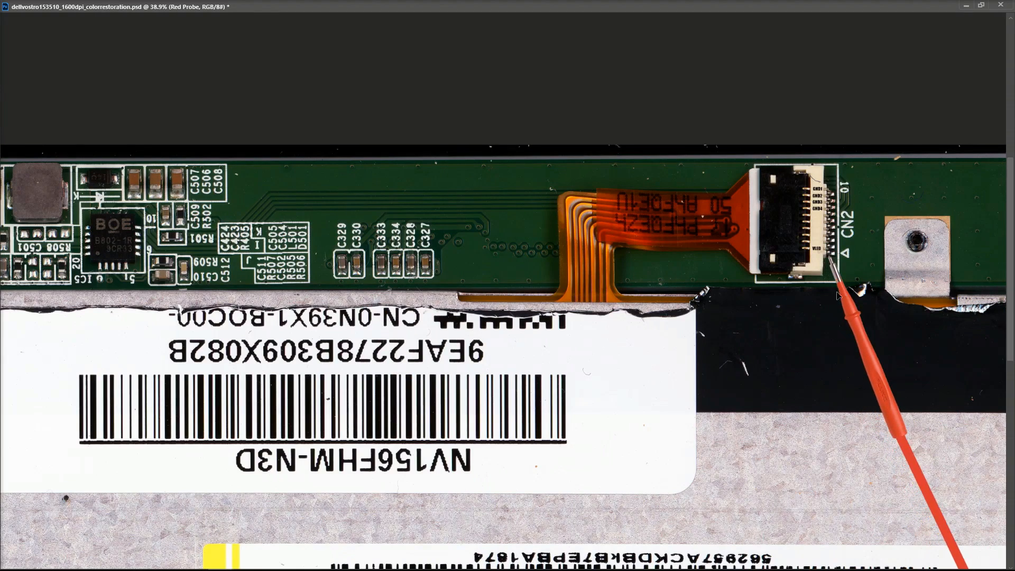
Drag the red probe beside the CN2 connector pins.
drag(835, 292, 199, 229)
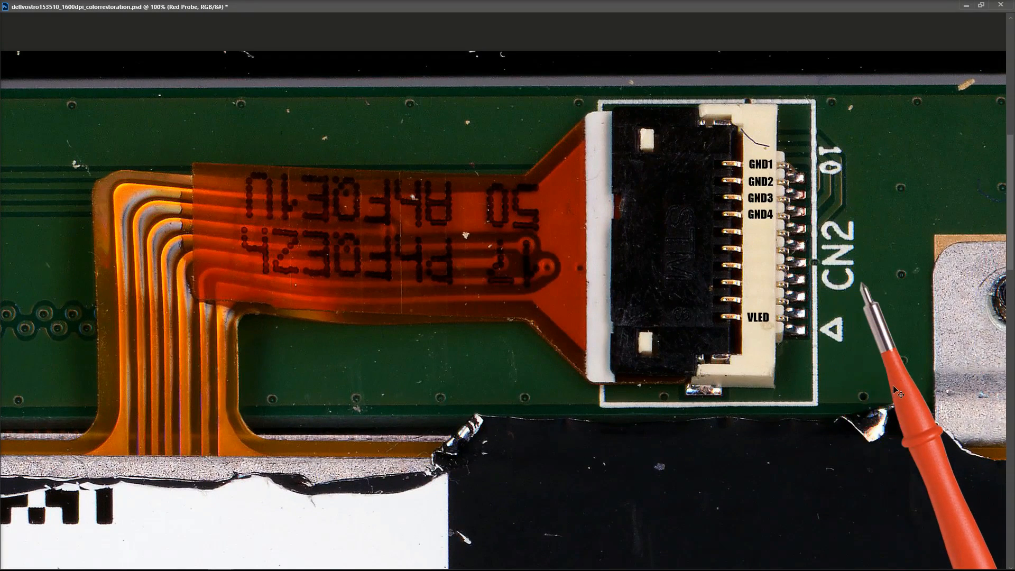
mouse_move(894, 358)
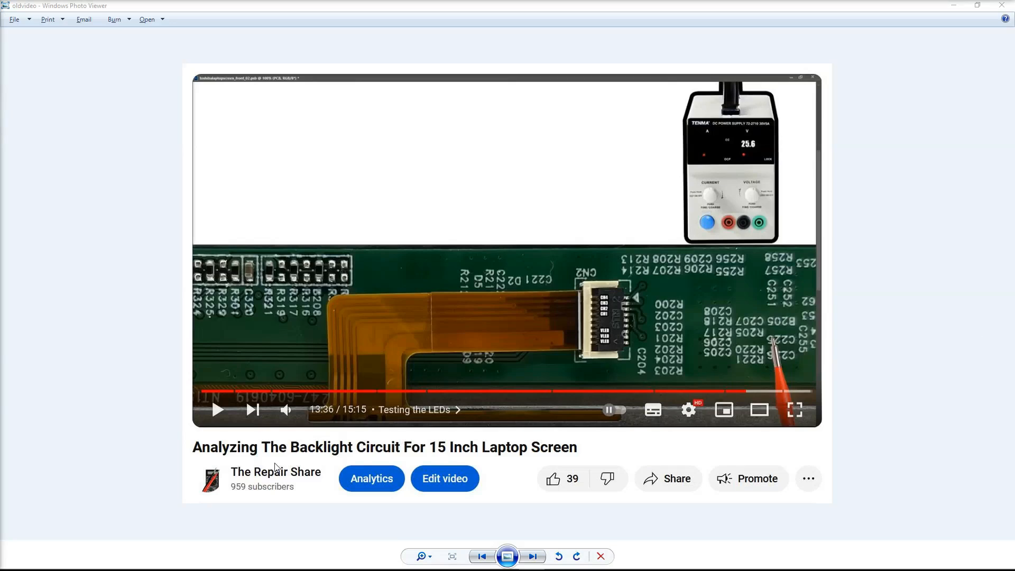
mouse_move(403, 465)
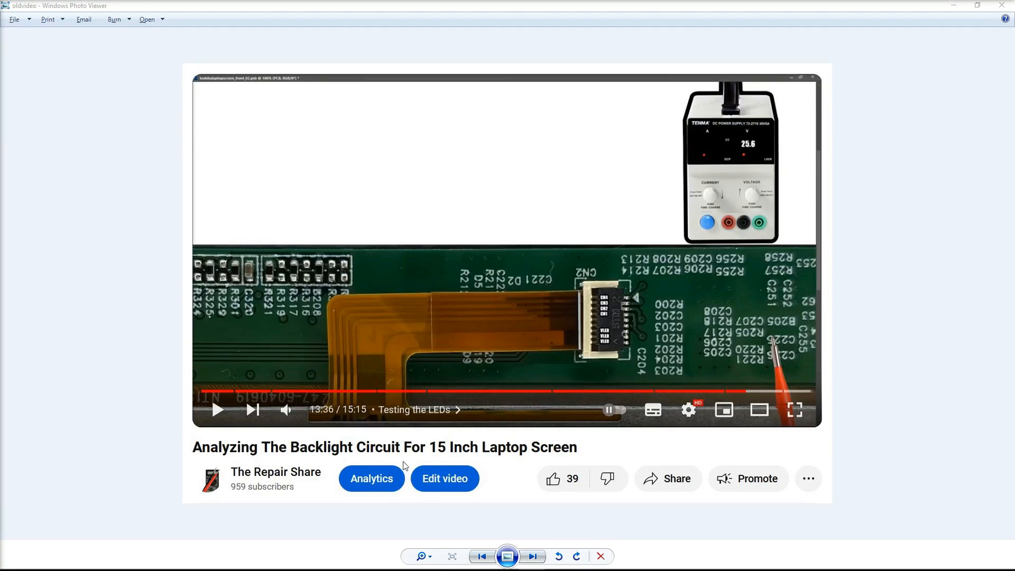
mouse_move(578, 459)
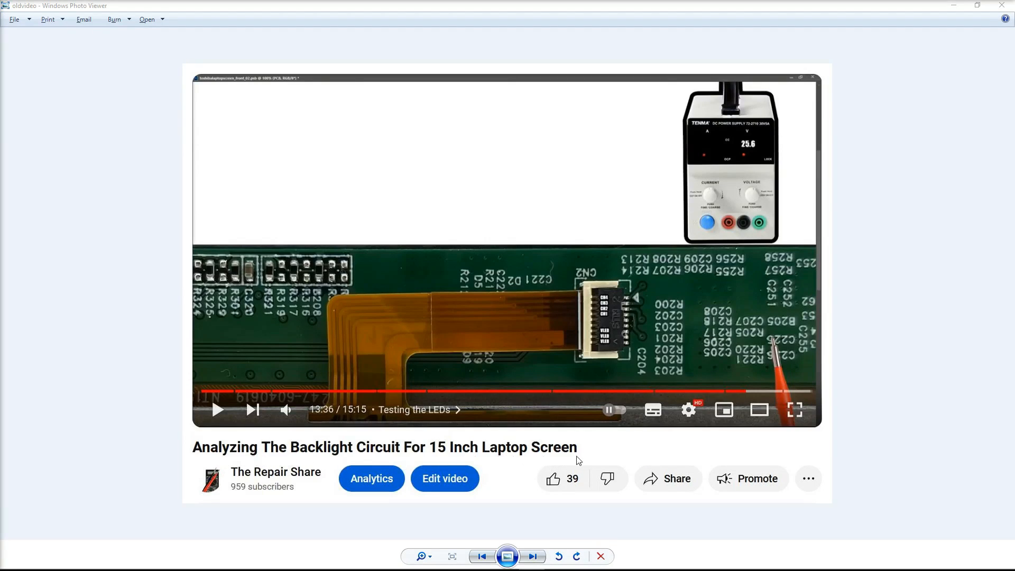
mouse_move(751, 235)
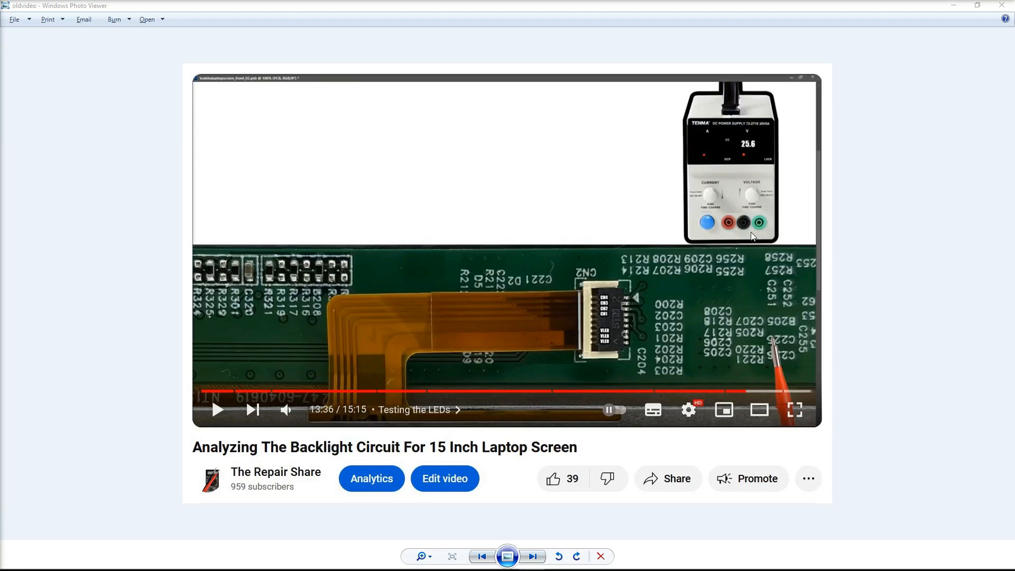
mouse_move(743, 207)
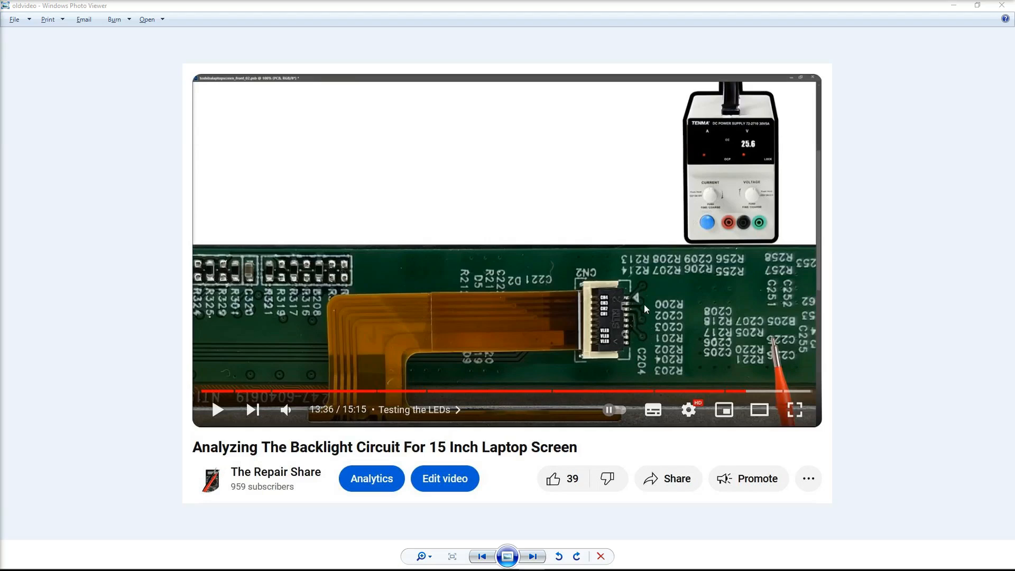
mouse_move(995, 20)
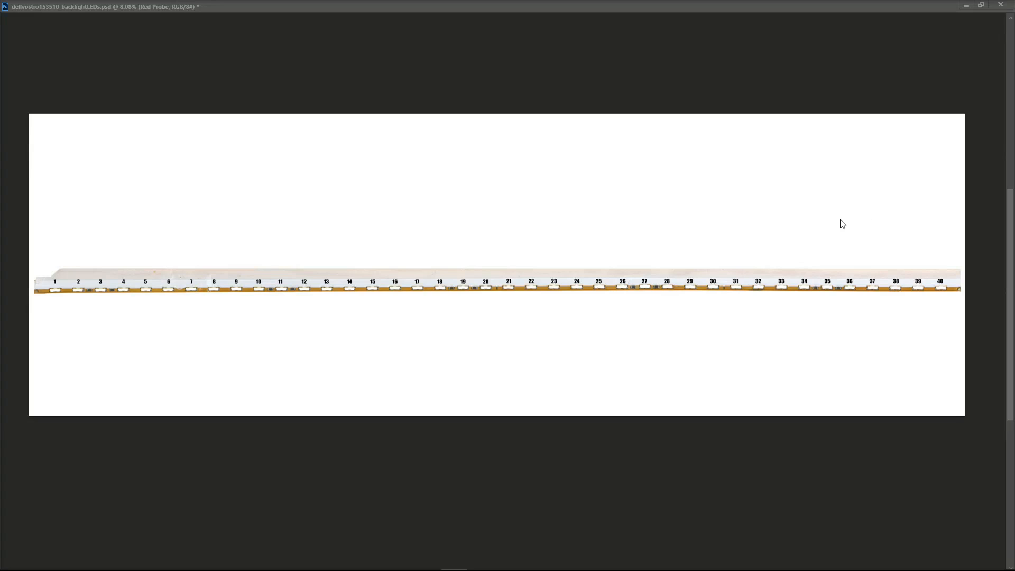
mouse_move(324, 296)
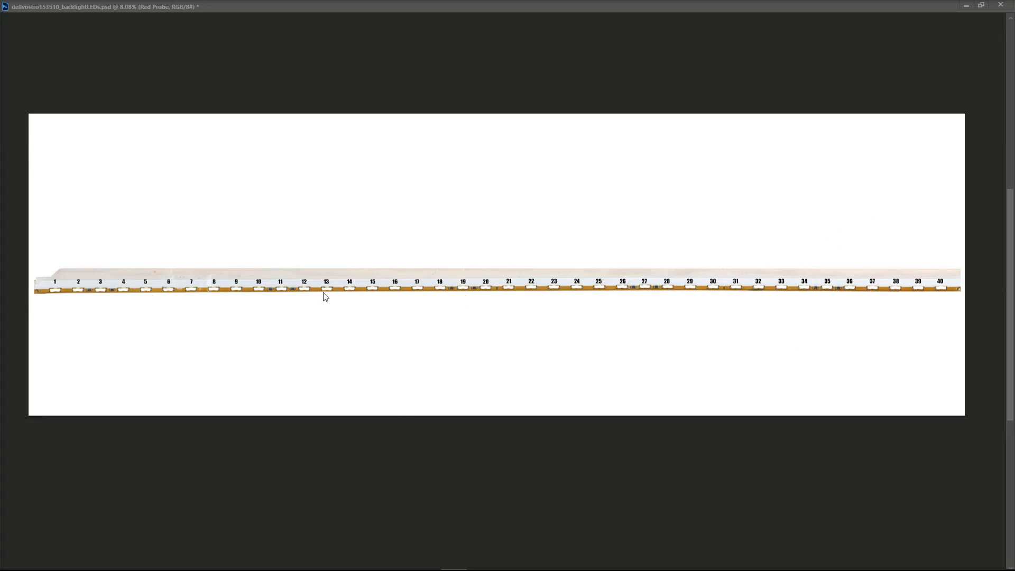
mouse_move(485, 298)
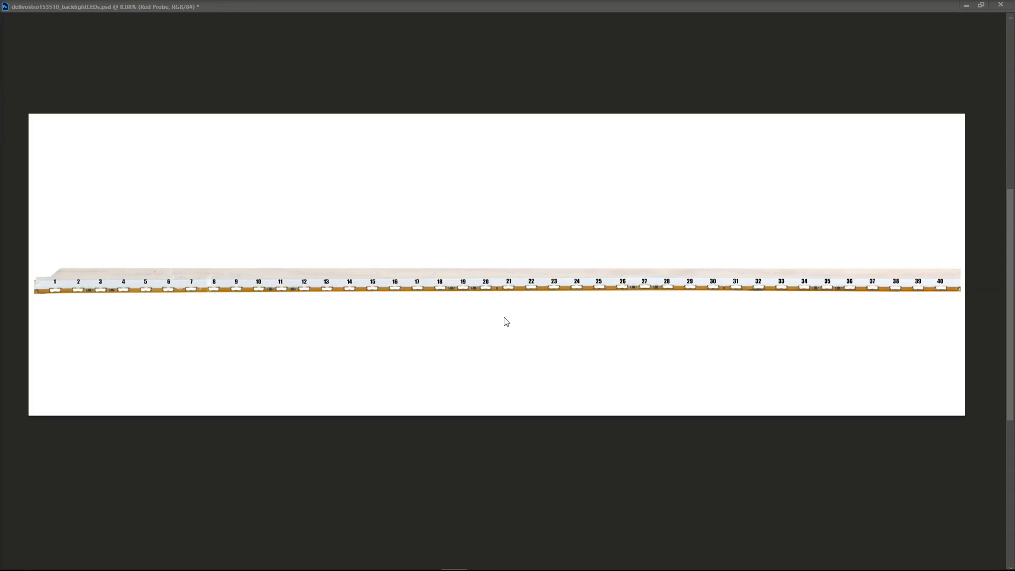
mouse_move(479, 298)
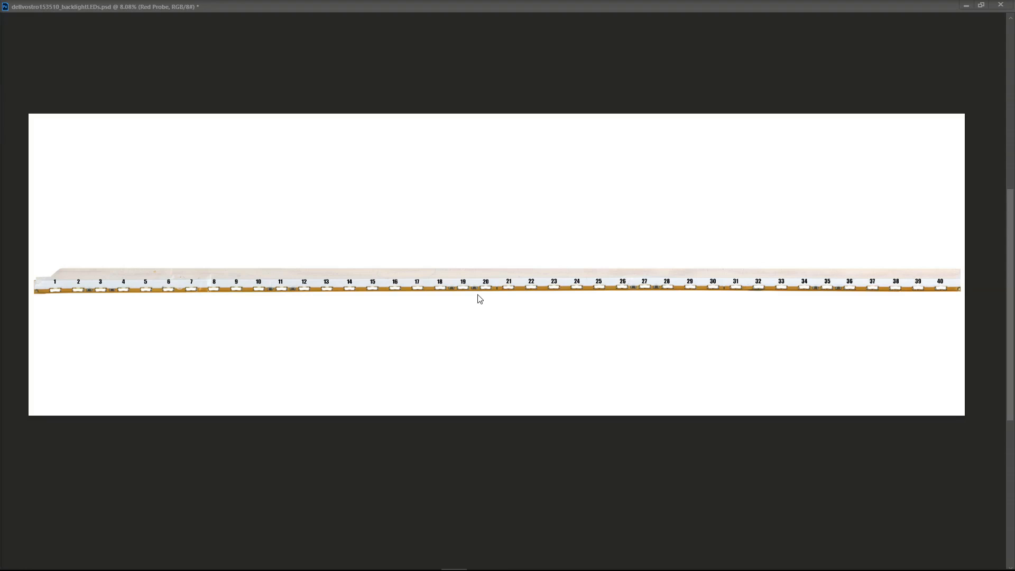
mouse_move(740, 305)
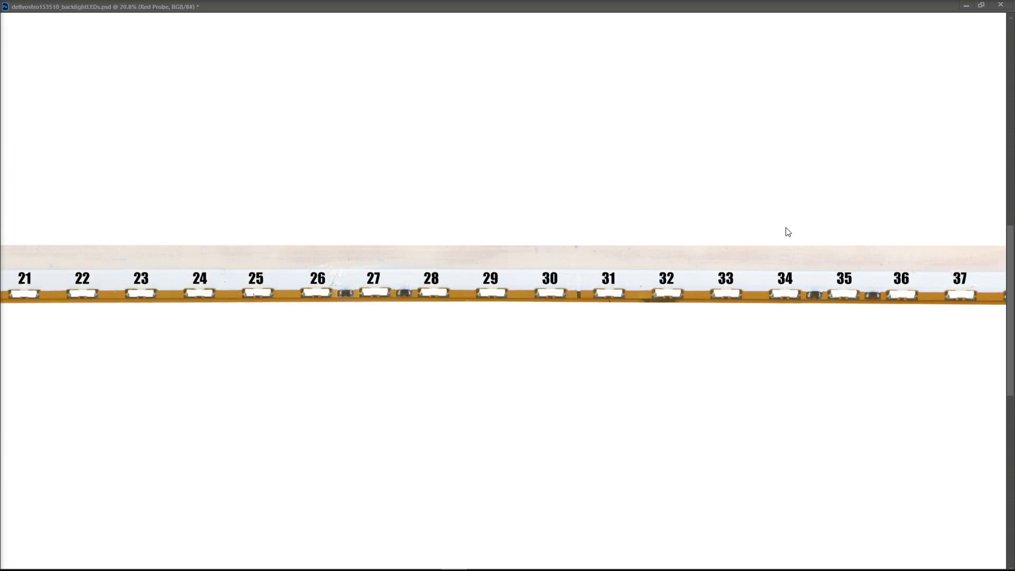
mouse_move(585, 298)
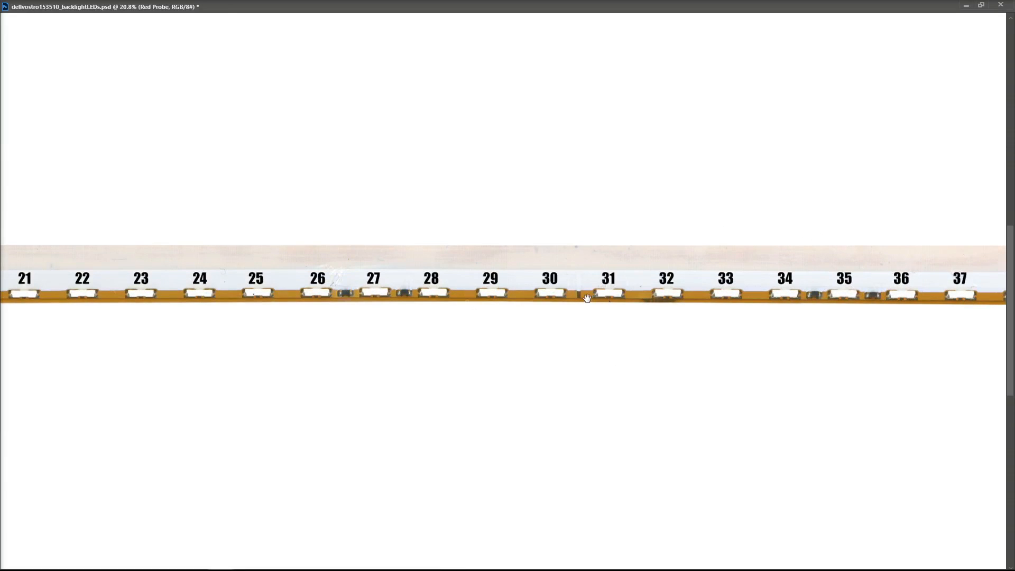
drag(586, 298, 712, 351)
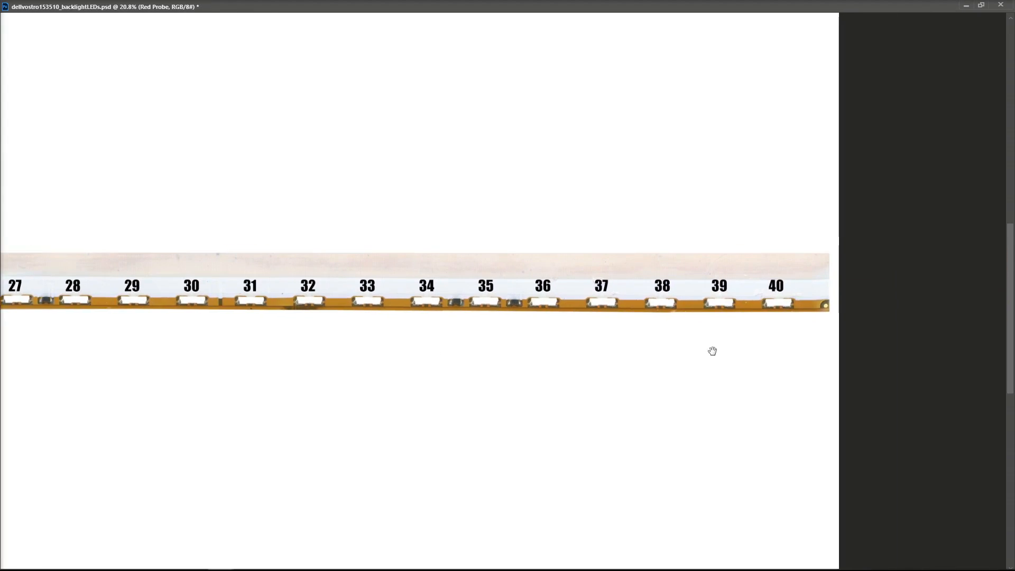
mouse_move(387, 389)
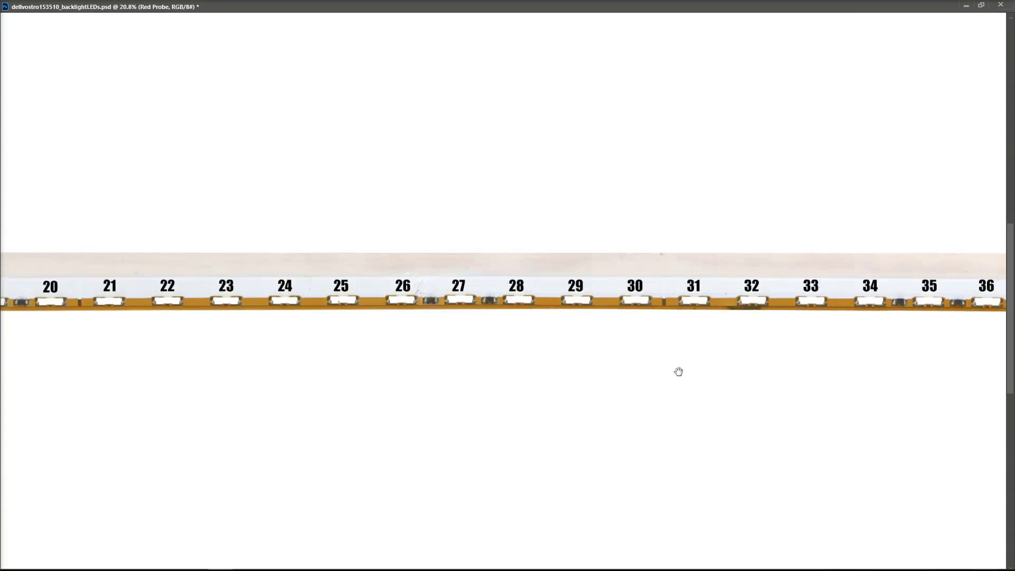
drag(679, 371, 735, 286)
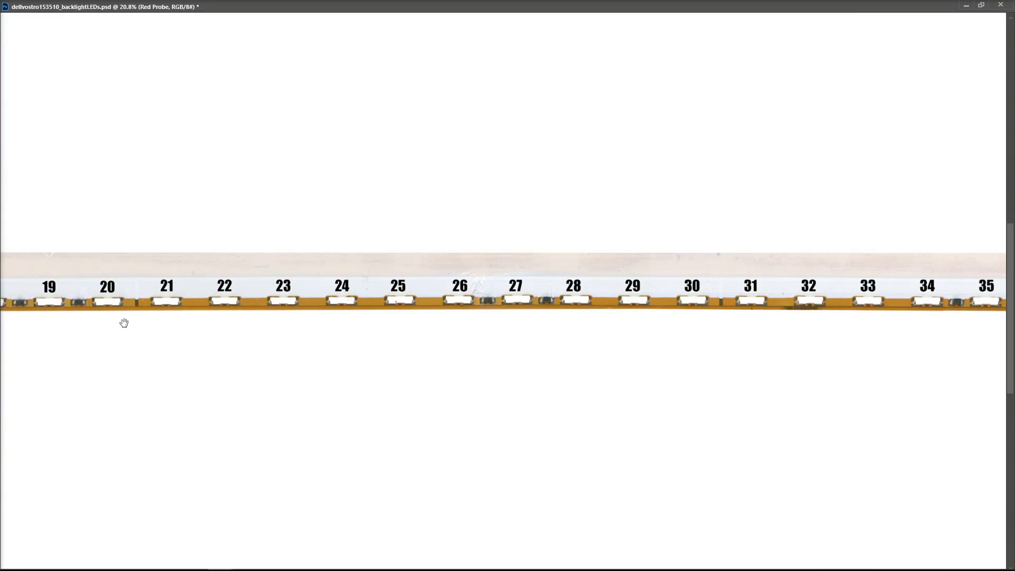
drag(123, 322, 621, 283)
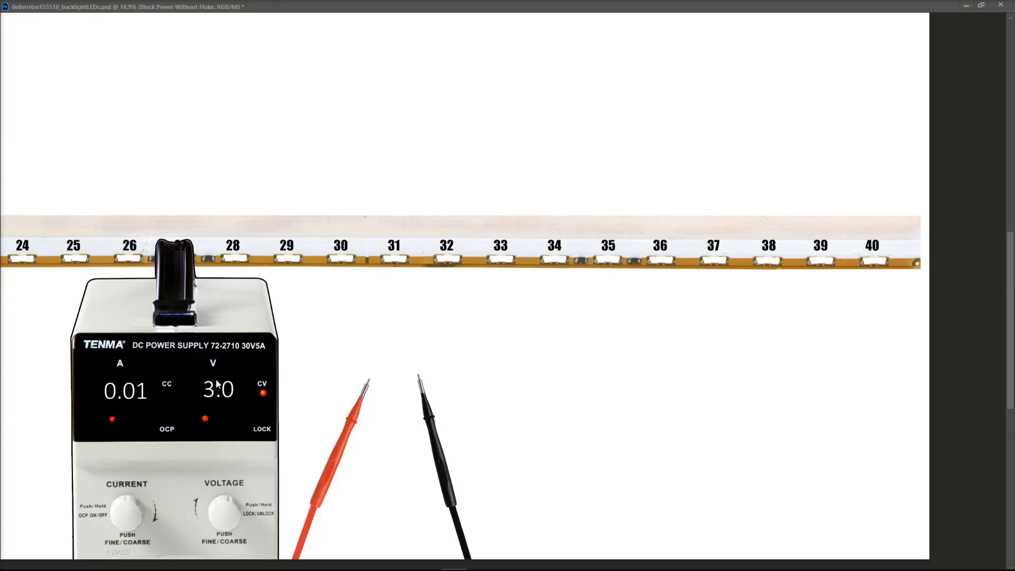
mouse_move(385, 478)
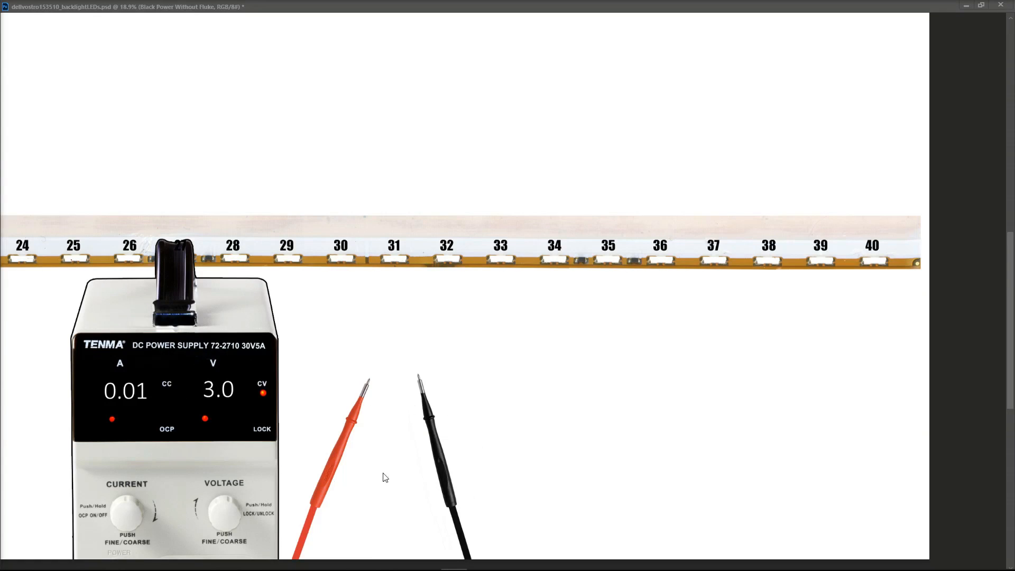
mouse_move(222, 364)
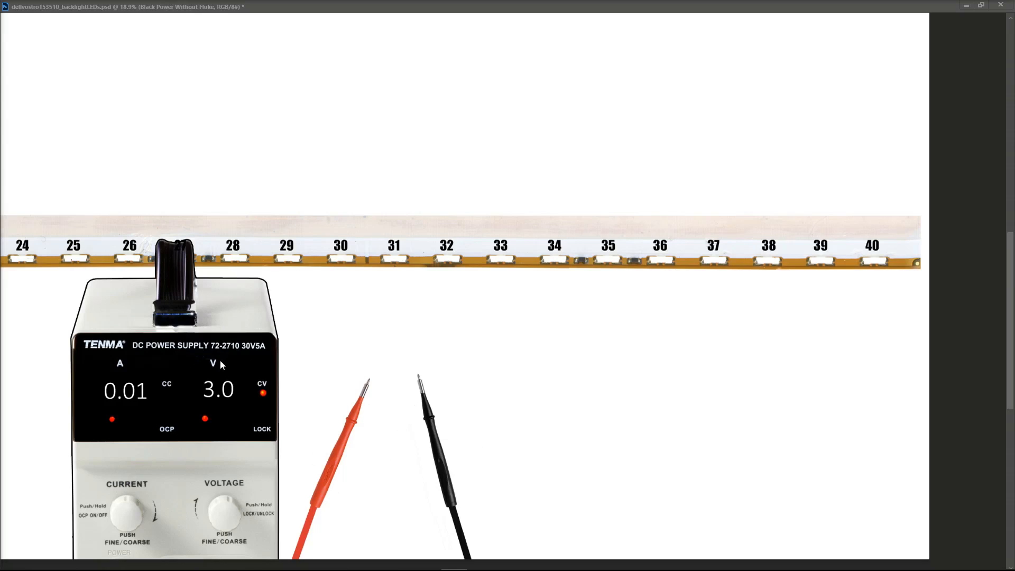
mouse_move(232, 403)
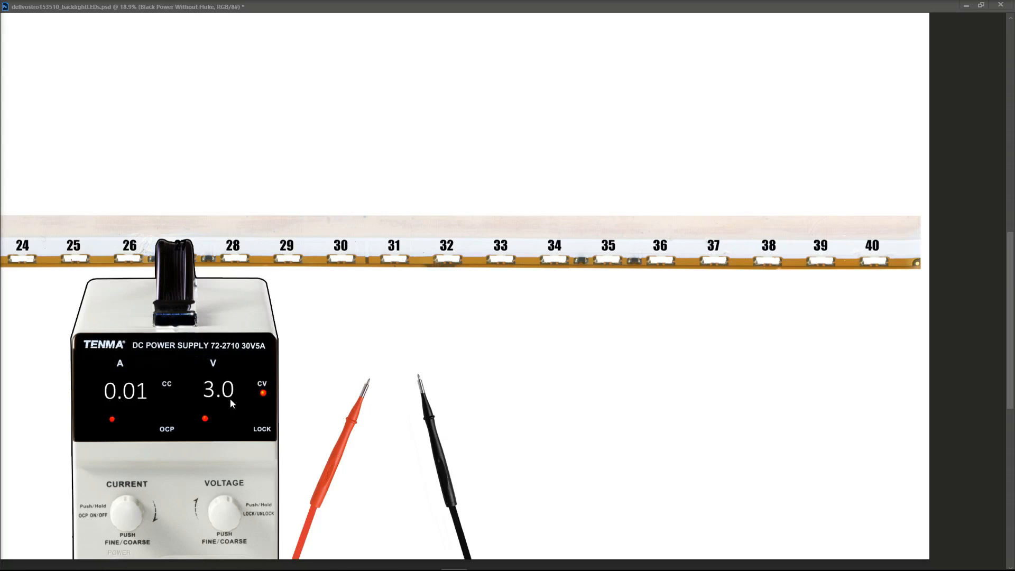
mouse_move(116, 411)
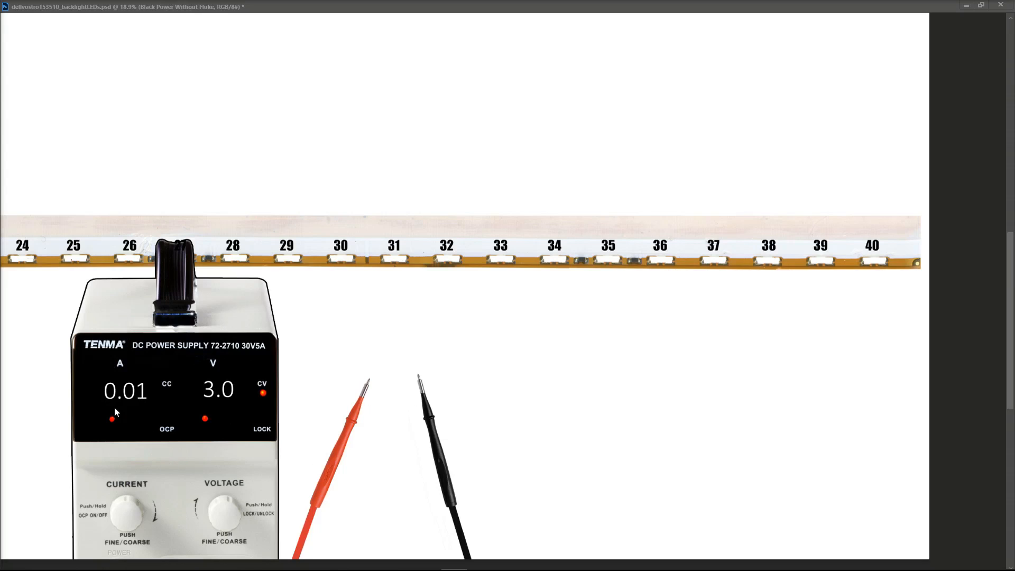
mouse_move(145, 406)
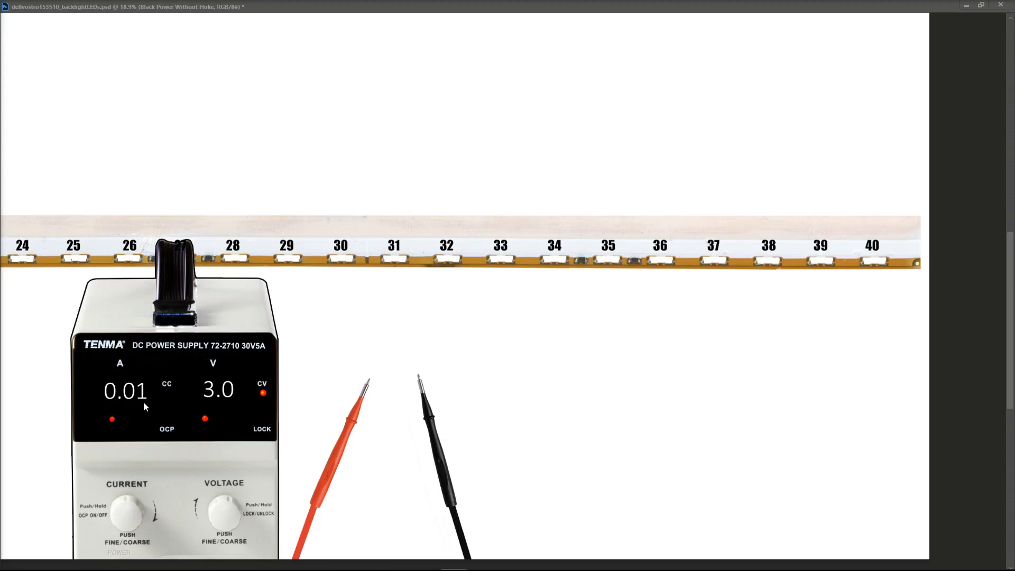
mouse_move(180, 406)
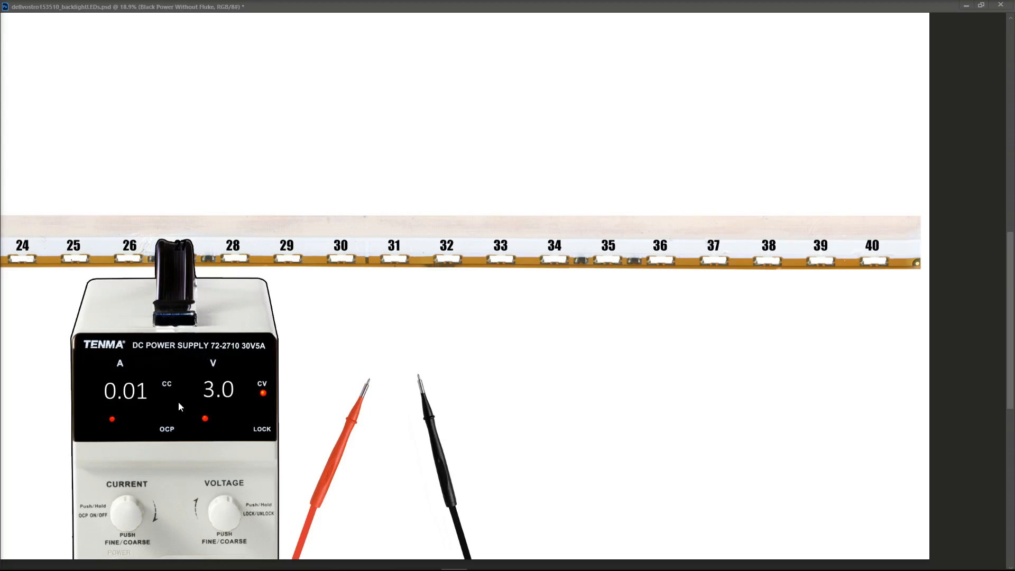
mouse_move(358, 418)
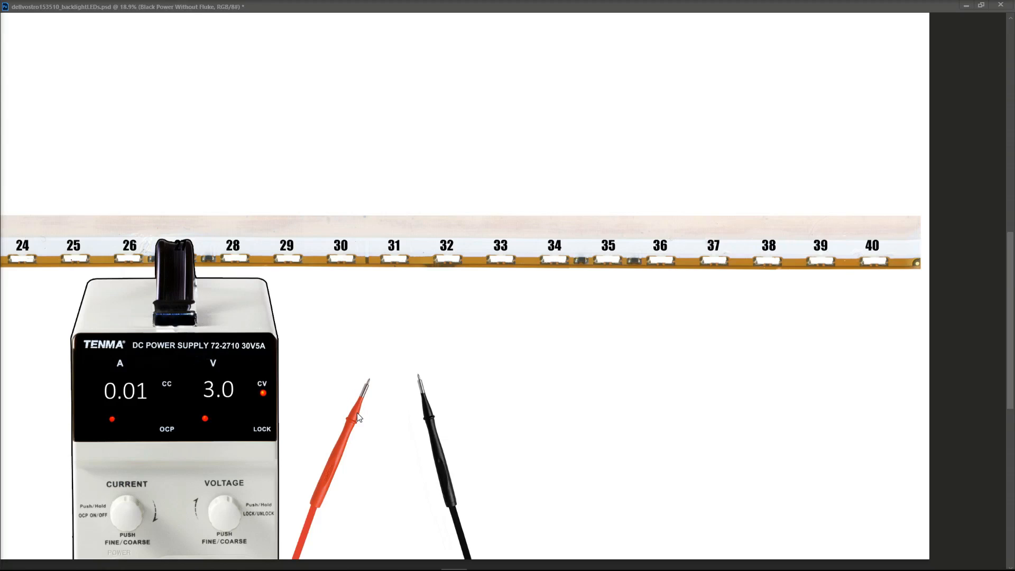